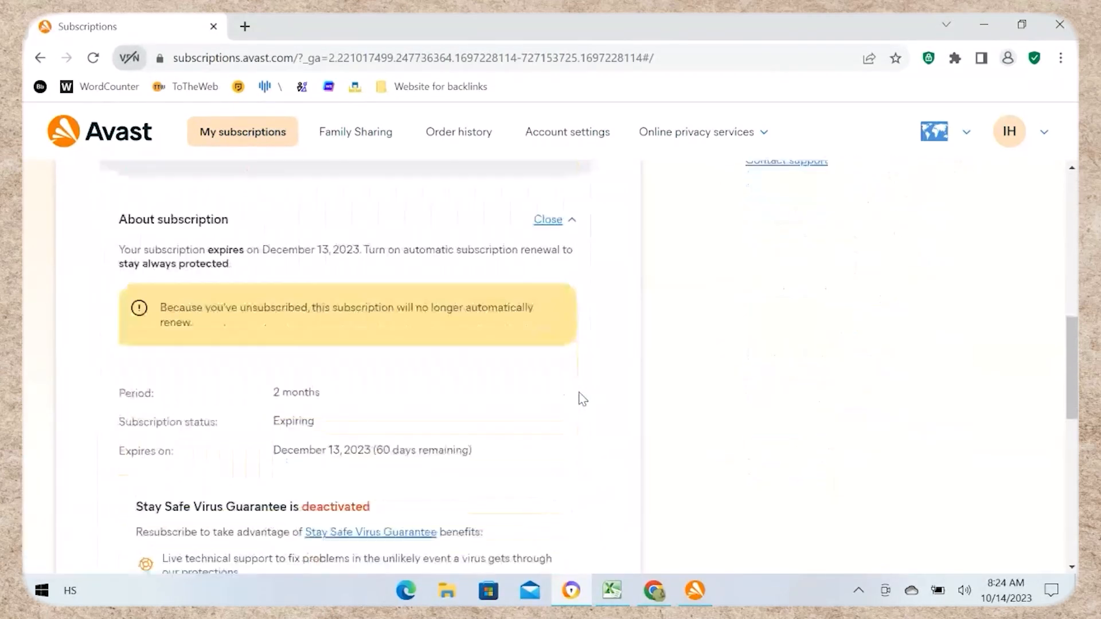
# Open My Subscriptions from the Menu to see Premium Security subscribed, next charge December 12, 2023.
pyautogui.scroll(-3)
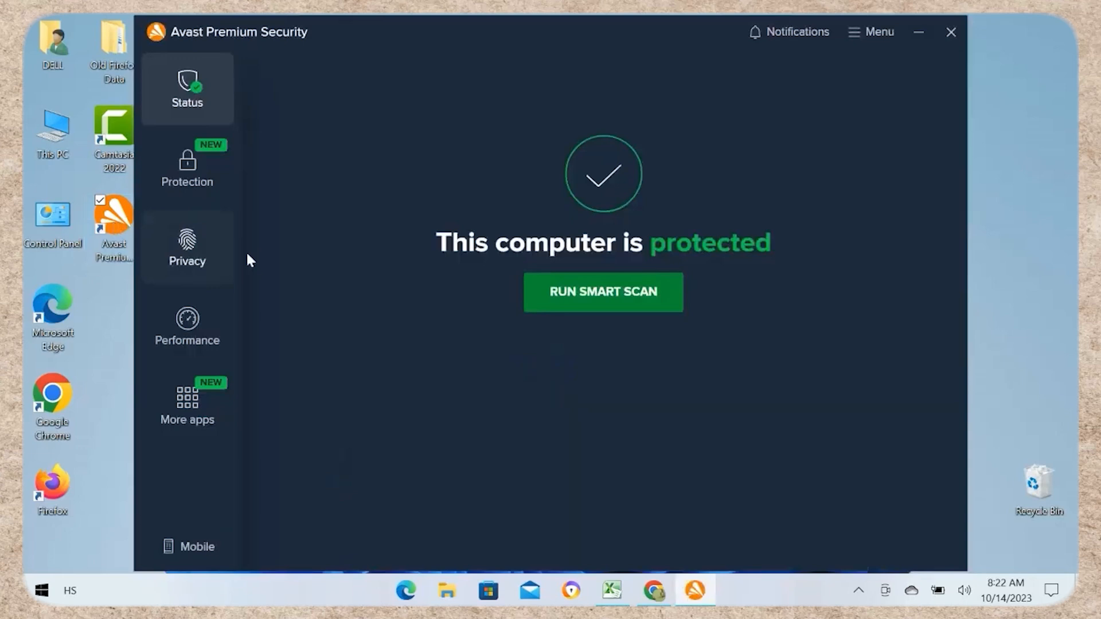
pyautogui.moveTo(543, 353)
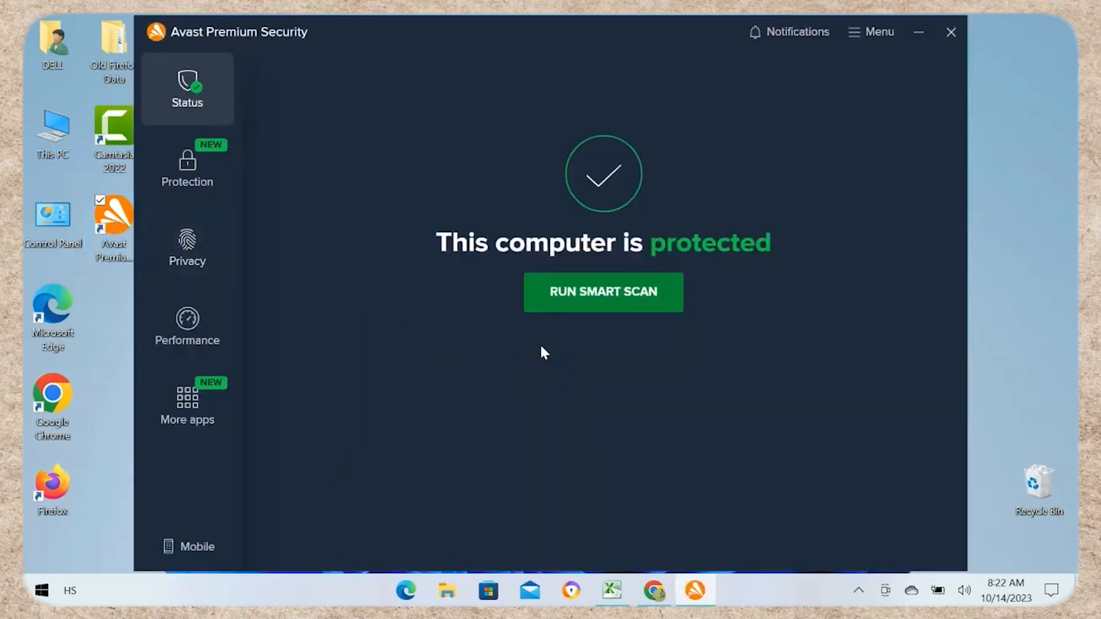
pyautogui.click(871, 31)
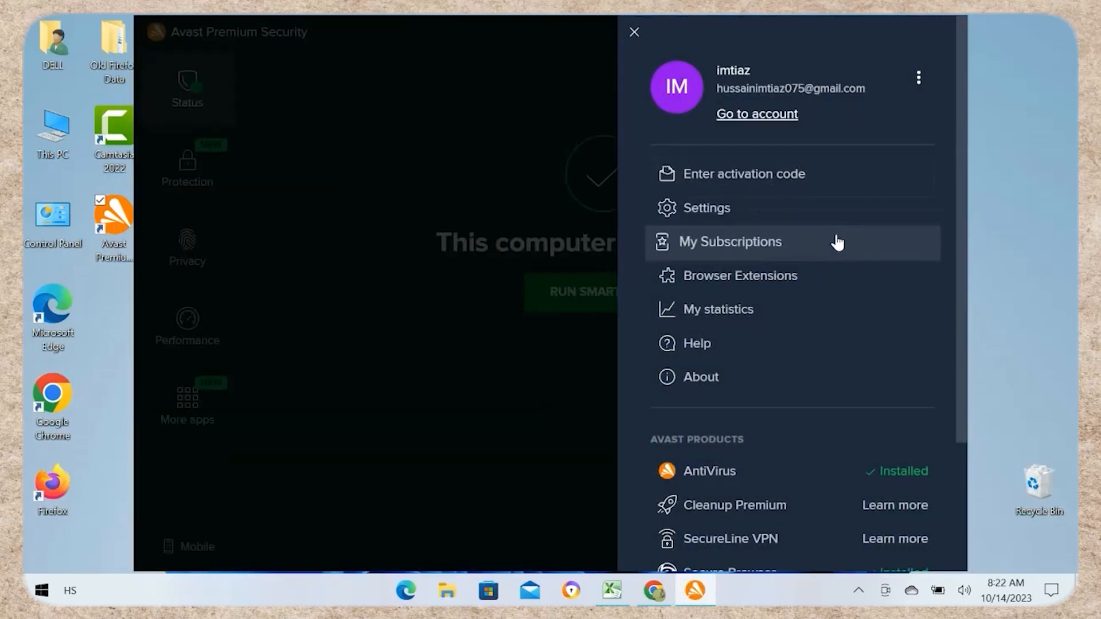
pyautogui.click(730, 241)
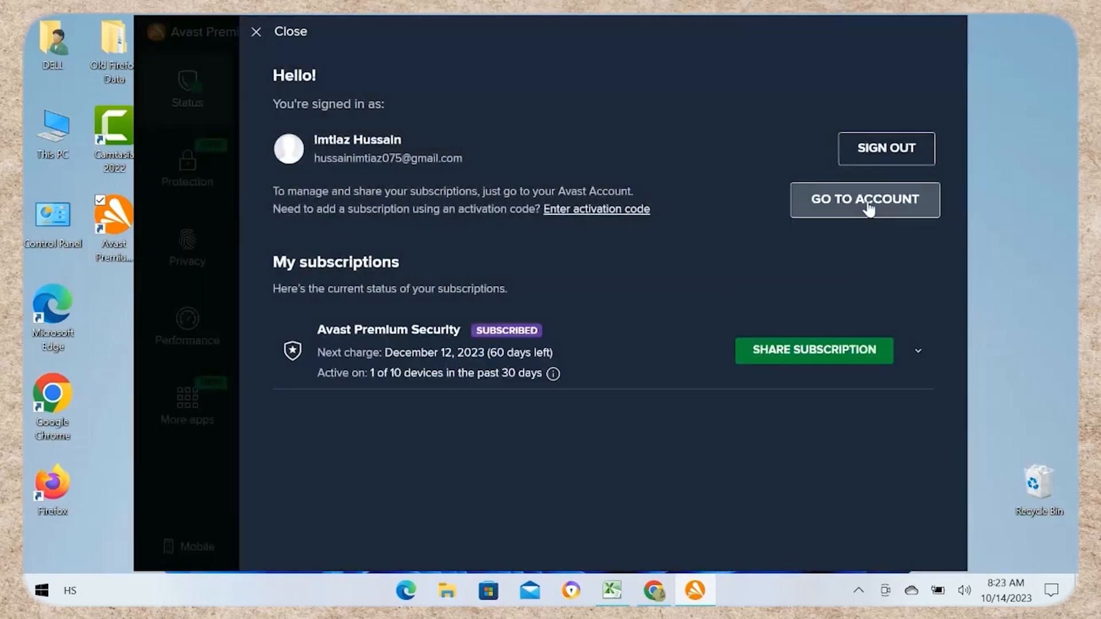
# Go to Avast Account's Premium Security subscription details and scroll to the About subscription section.
pyautogui.click(864, 200)
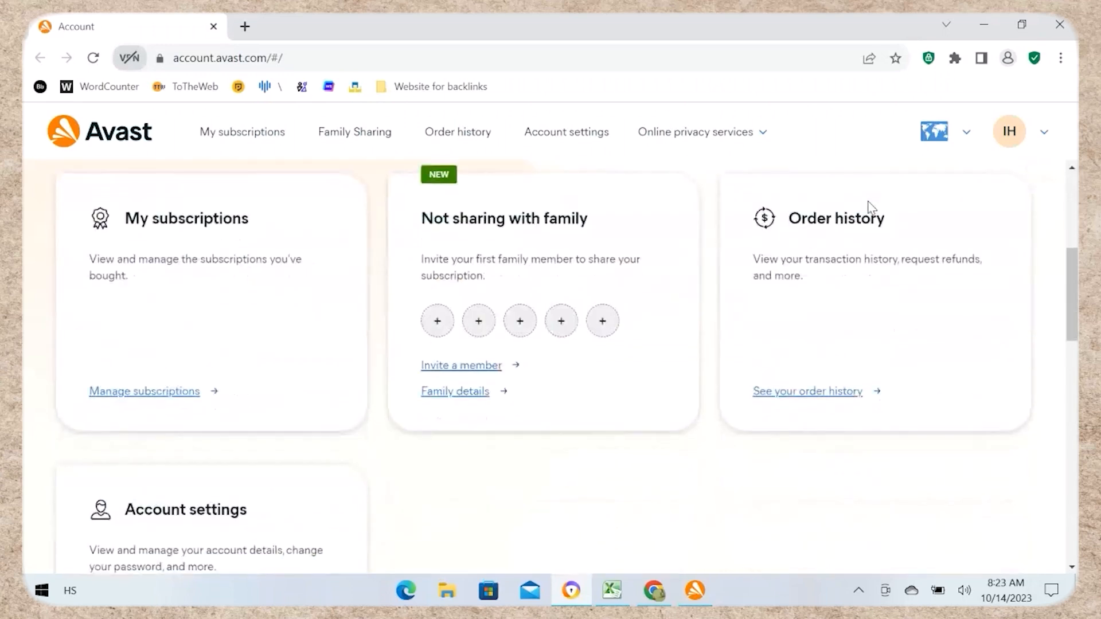
pyautogui.moveTo(229, 218)
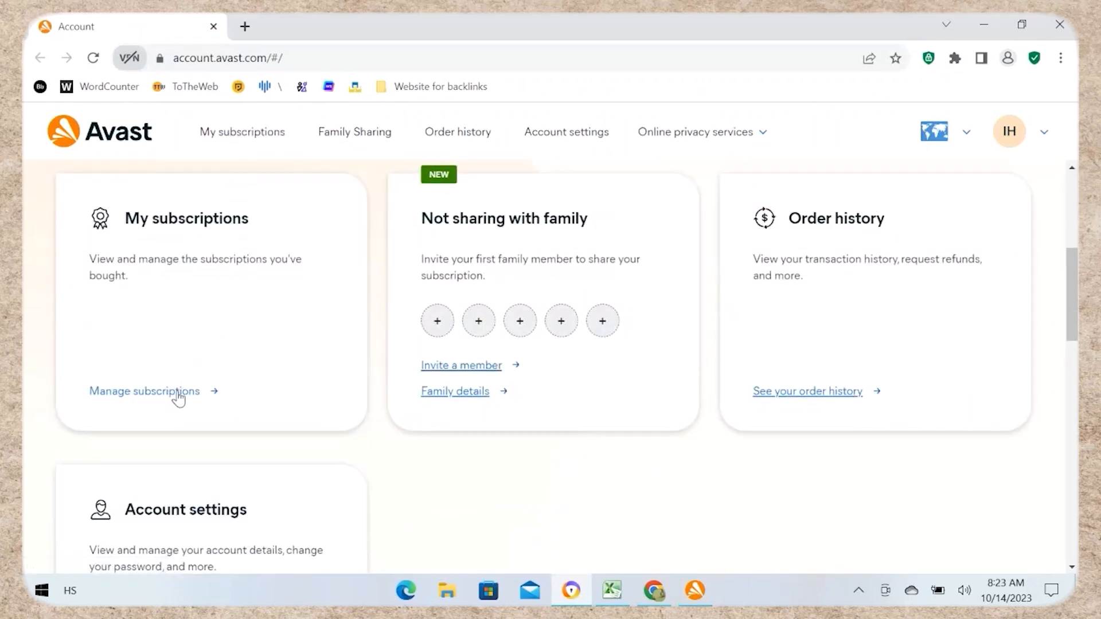
pyautogui.click(144, 391)
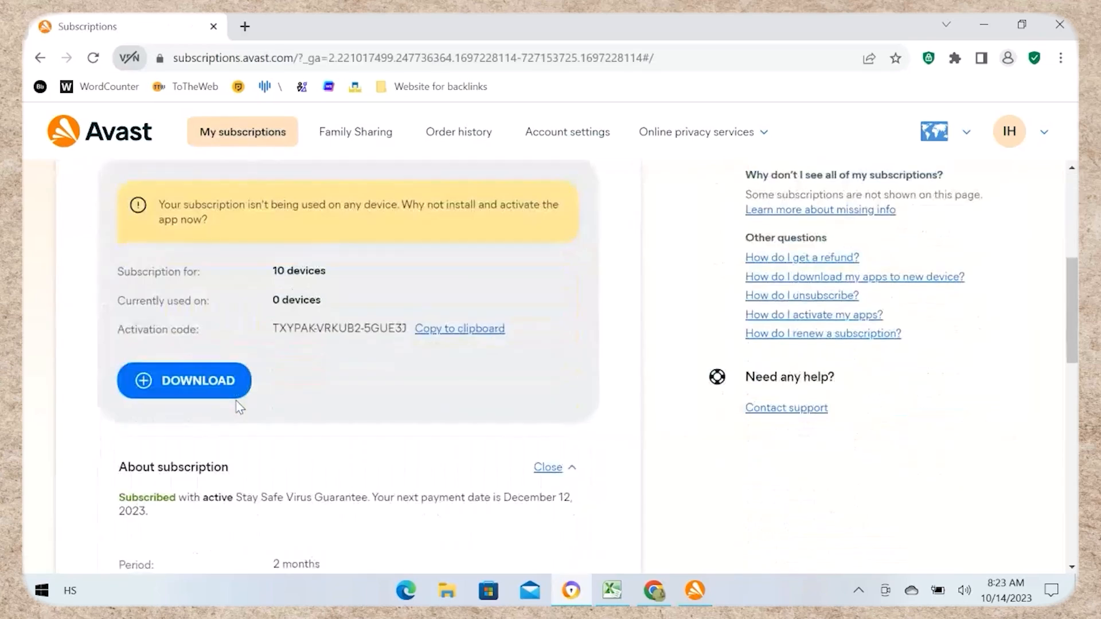
pyautogui.scroll(-3)
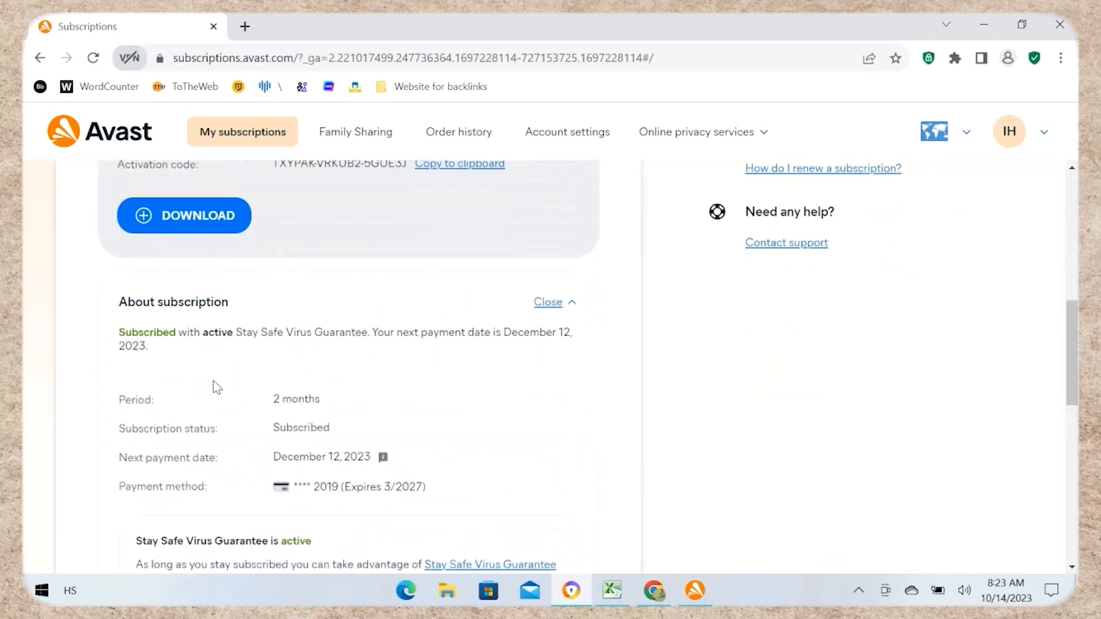
pyautogui.scroll(-3)
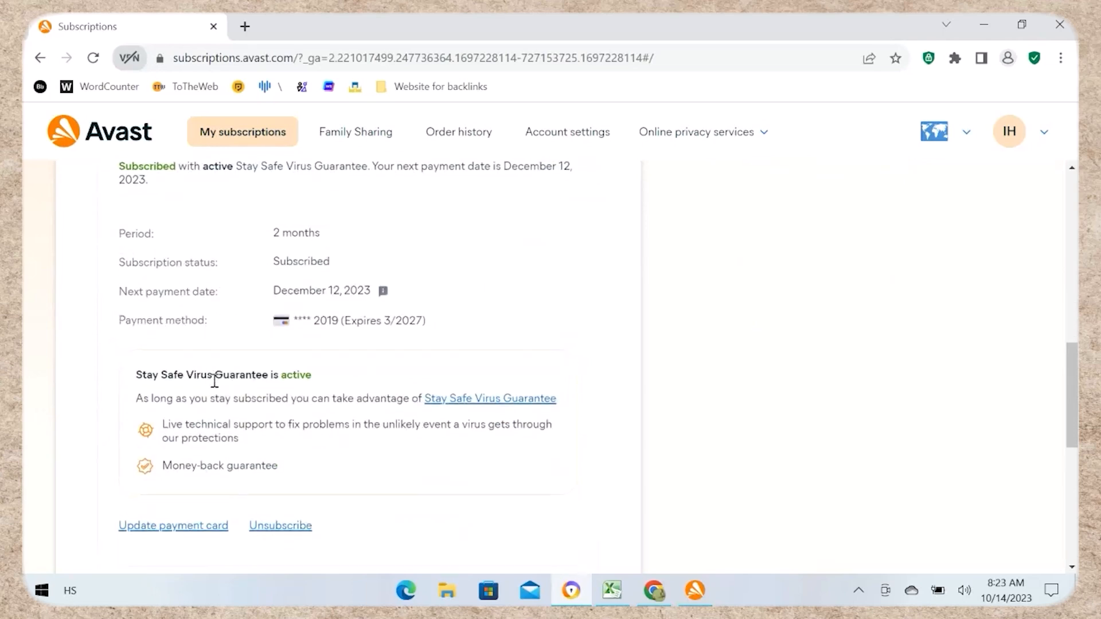
pyautogui.scroll(-3)
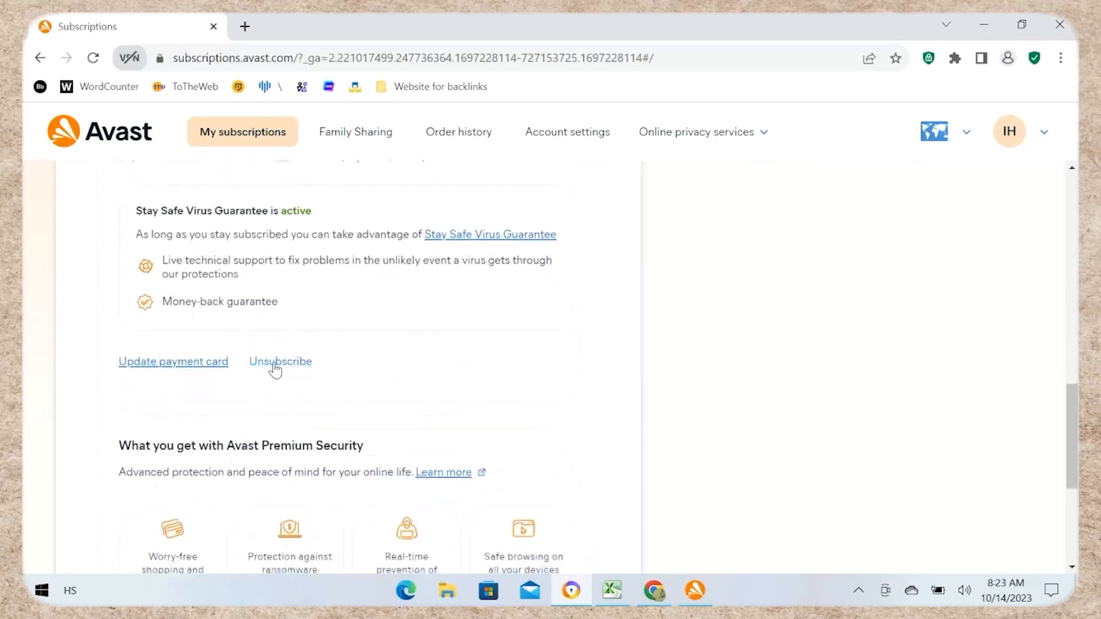
# Start unsubscribing Premium Security, pick a reason, and continue past the guarantee warning and chat offer.
pyautogui.click(280, 361)
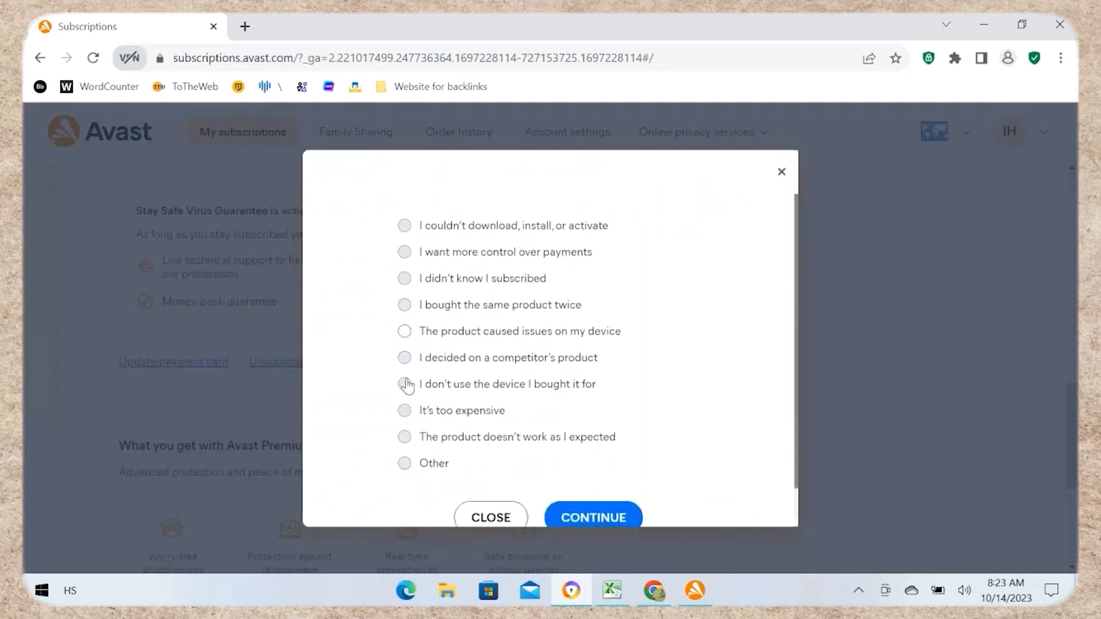
pyautogui.scroll(-3)
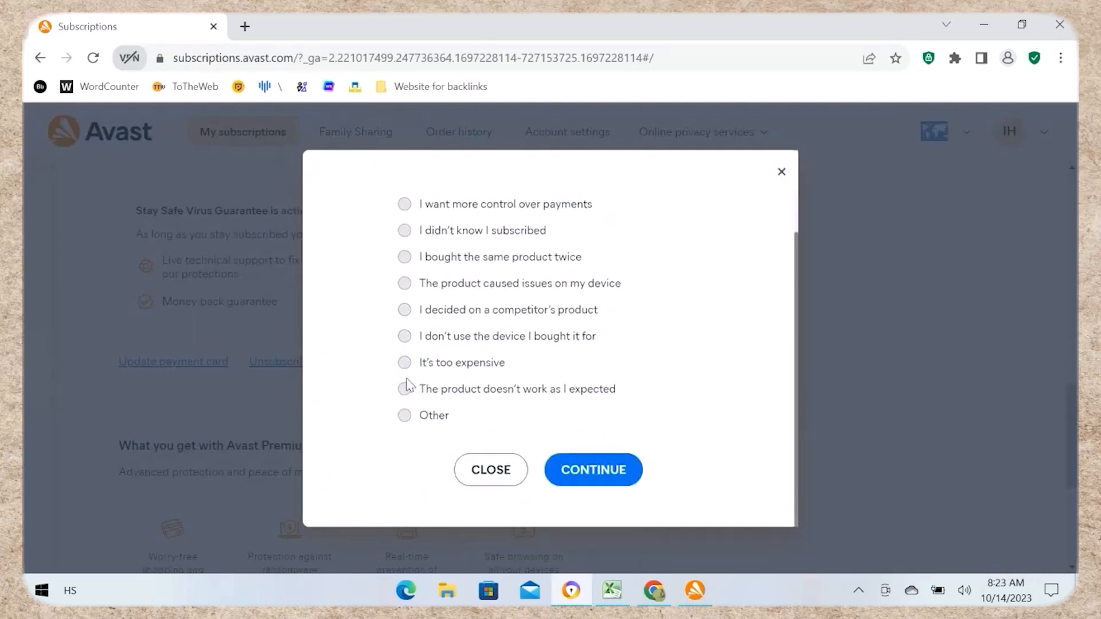
pyautogui.click(592, 470)
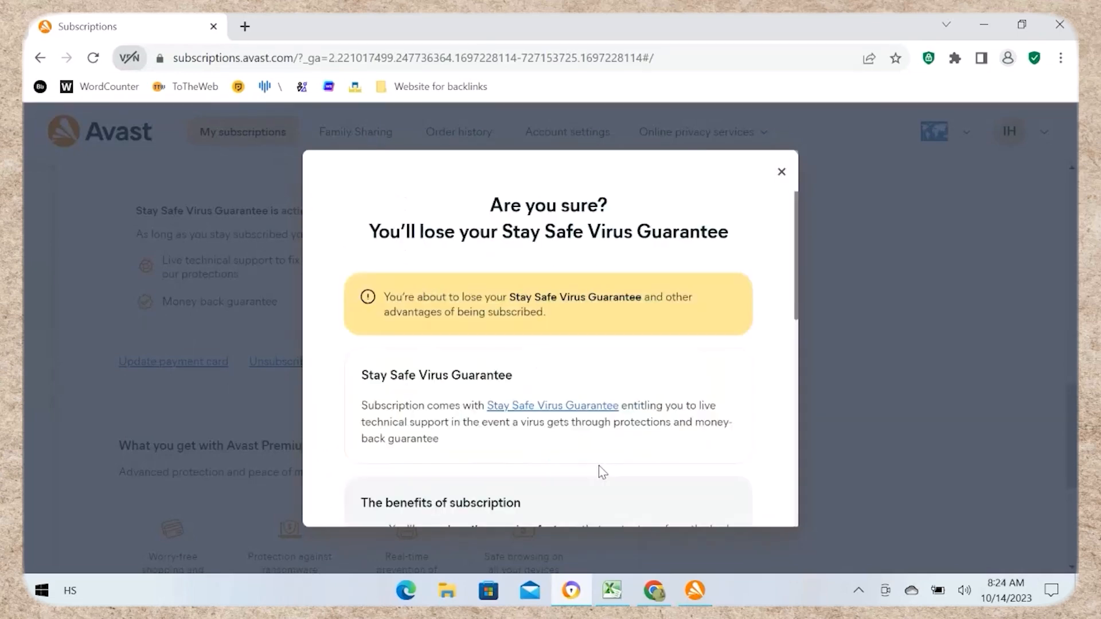
pyautogui.scroll(-3)
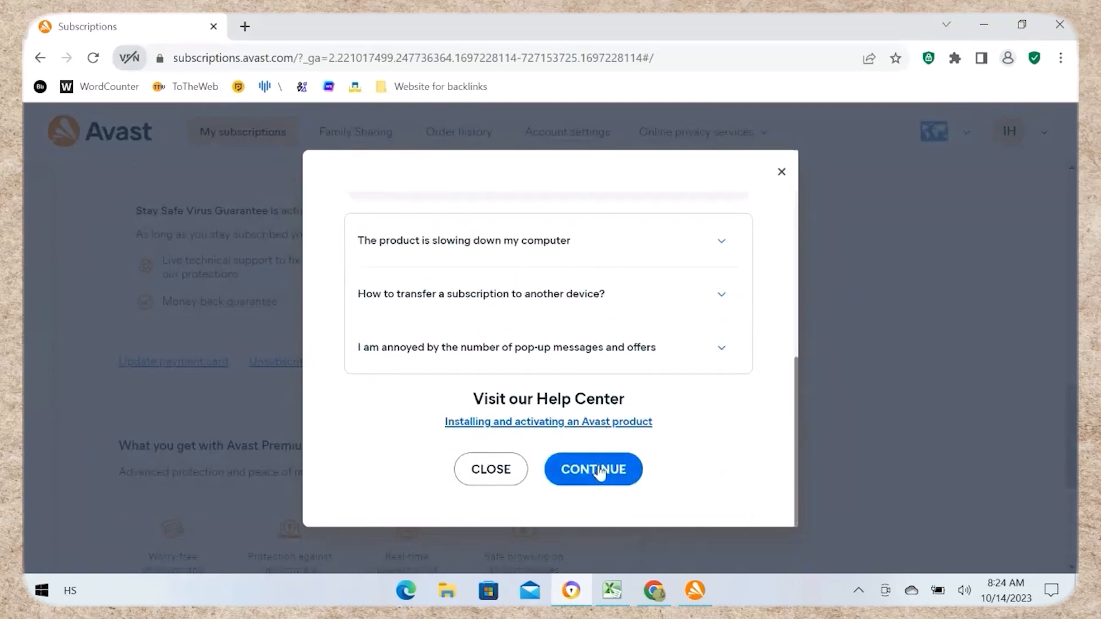
pyautogui.click(591, 469)
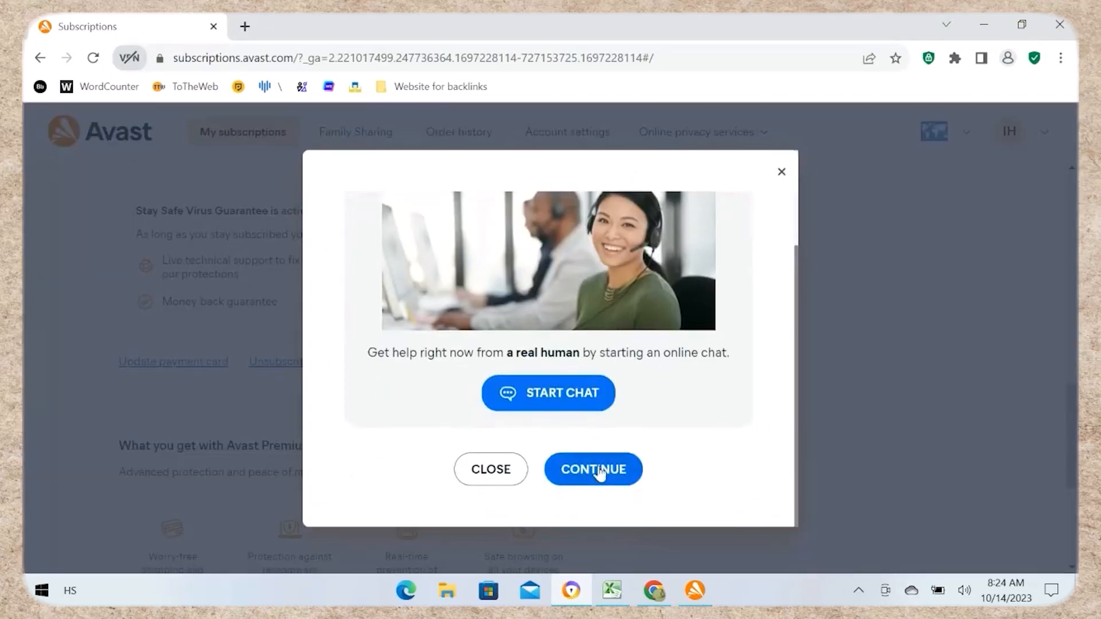
pyautogui.click(592, 469)
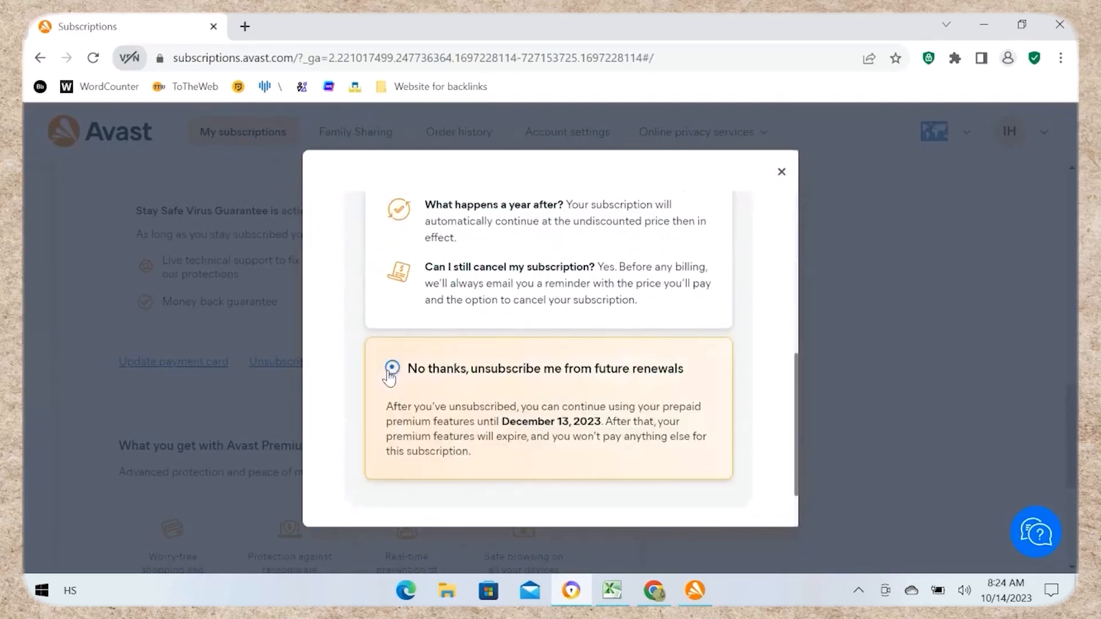
# Choose 'No thanks, unsubscribe me', confirm the unsubscription, and close the success message.
pyautogui.click(391, 369)
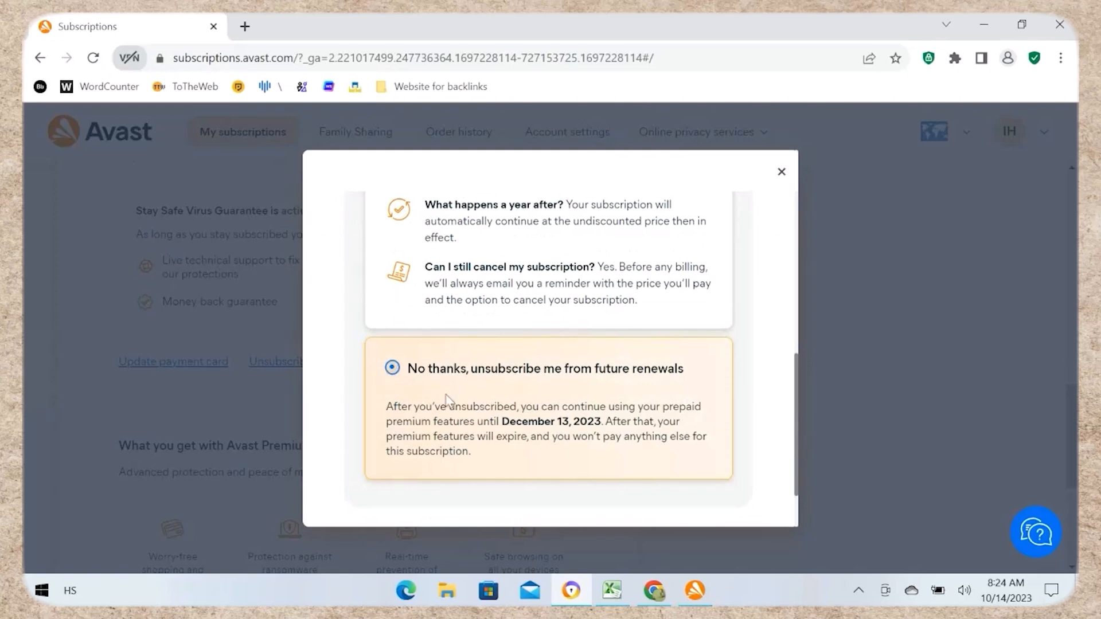
pyautogui.click(781, 172)
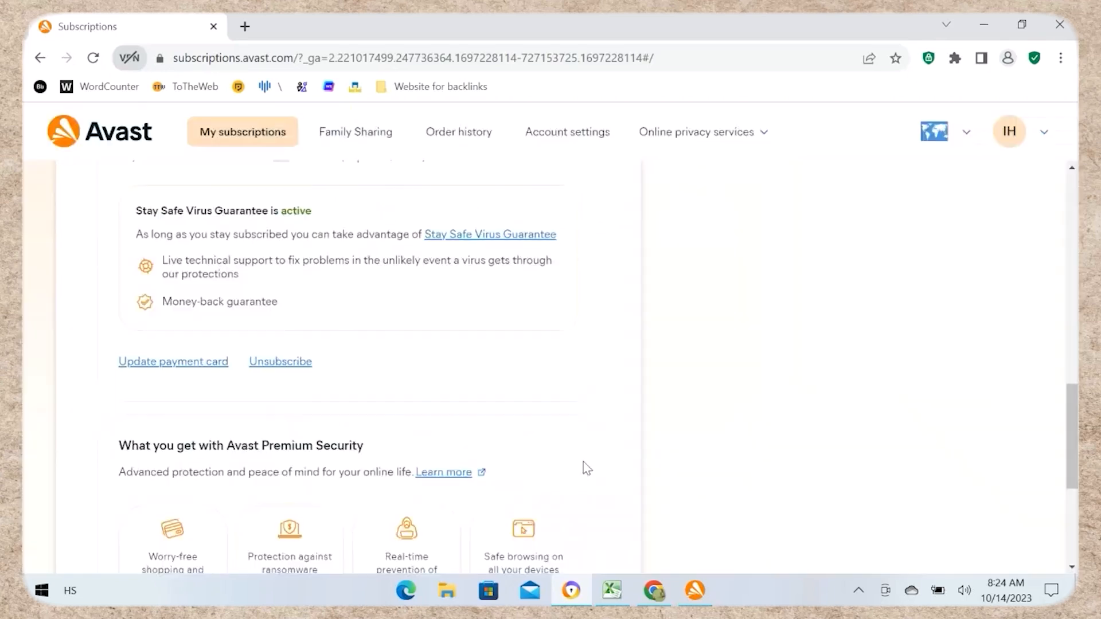
pyautogui.click(279, 361)
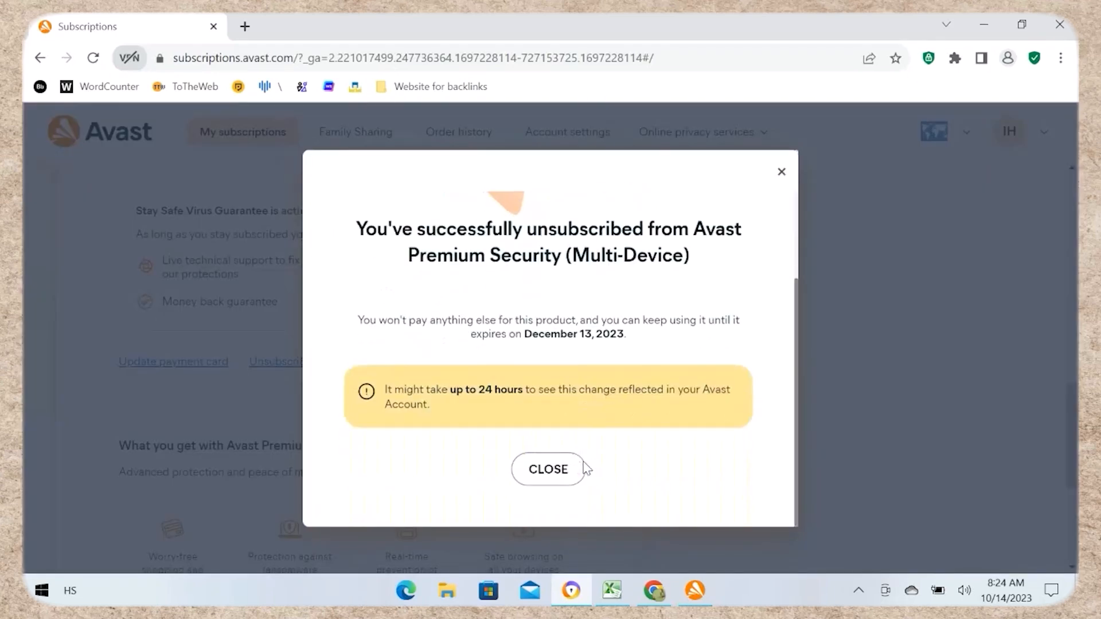
pyautogui.click(547, 469)
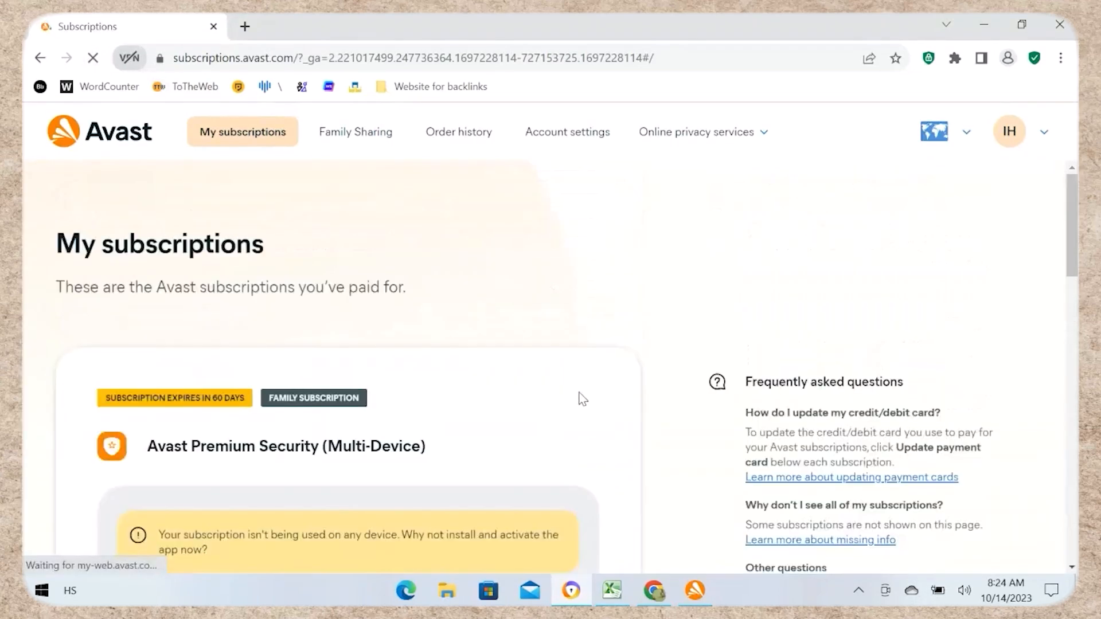
pyautogui.scroll(-3)
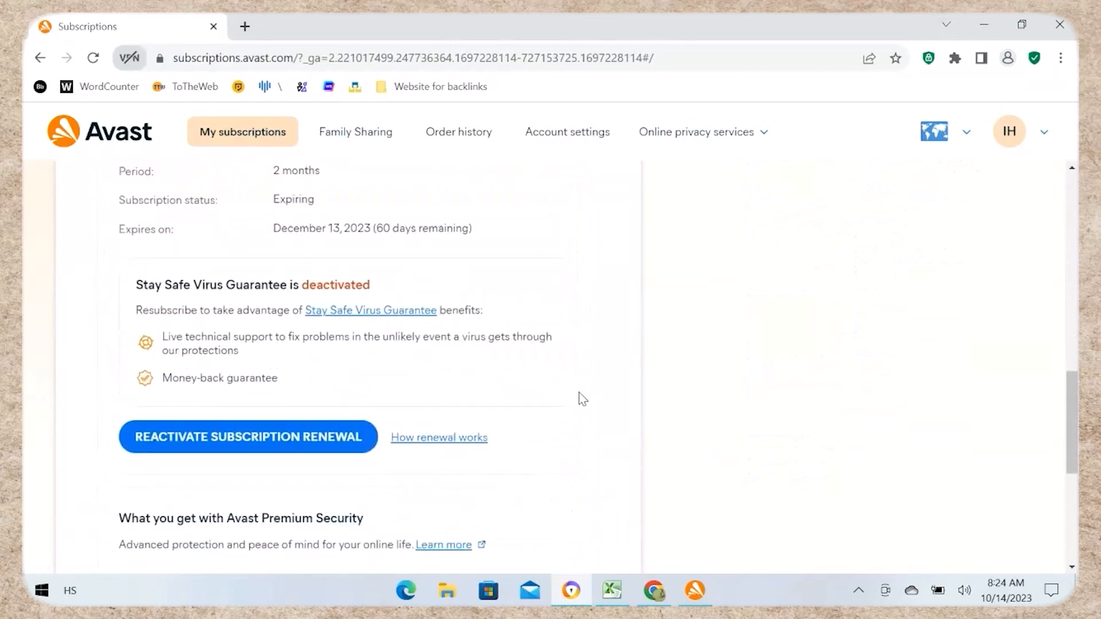
pyautogui.scroll(-3)
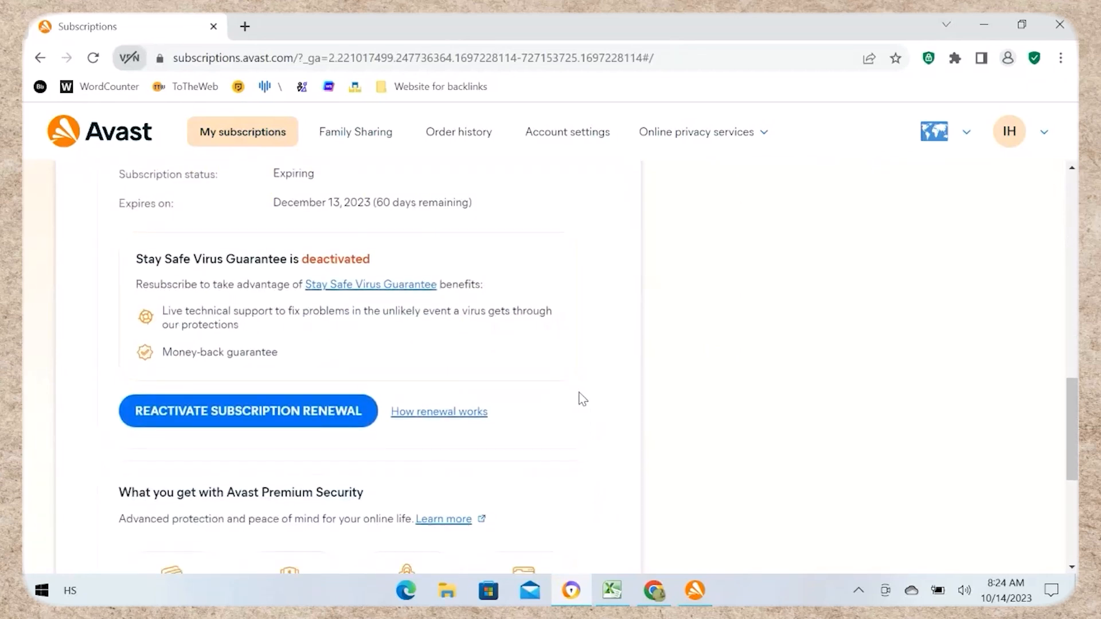